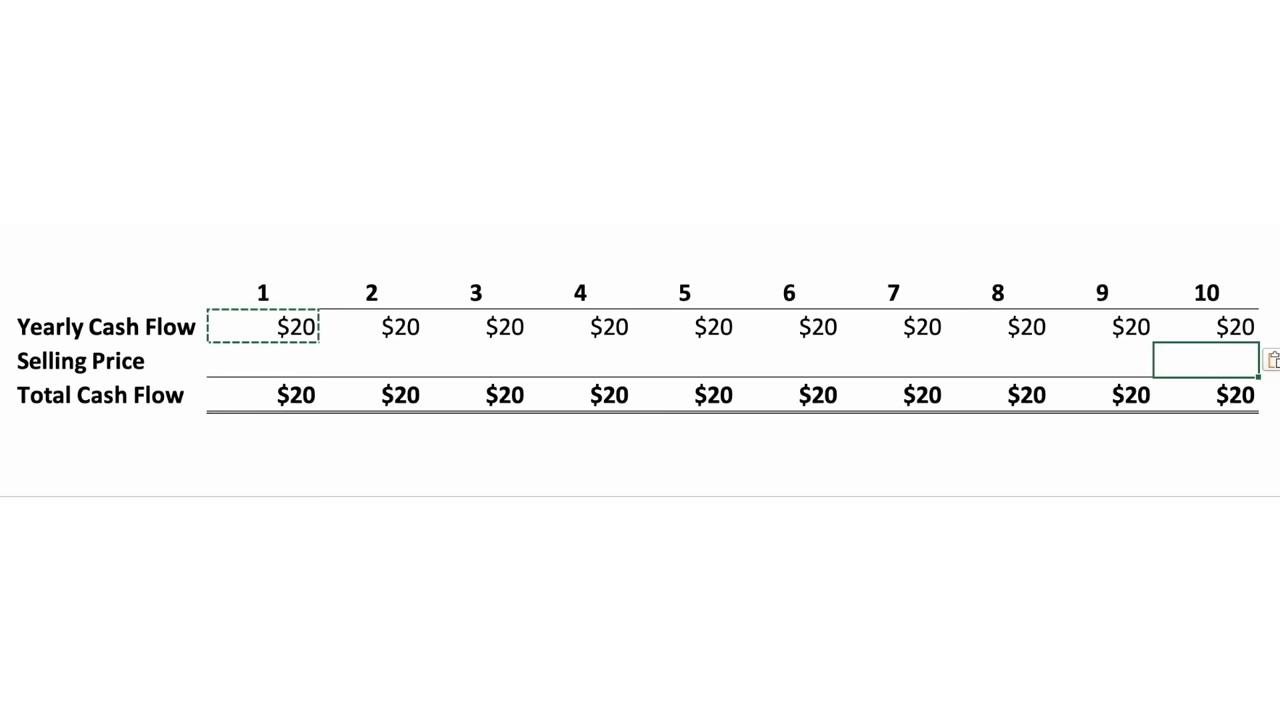
# Enter $200 in the stock price setup beneath the cash flow table.
pyautogui.write('$200')
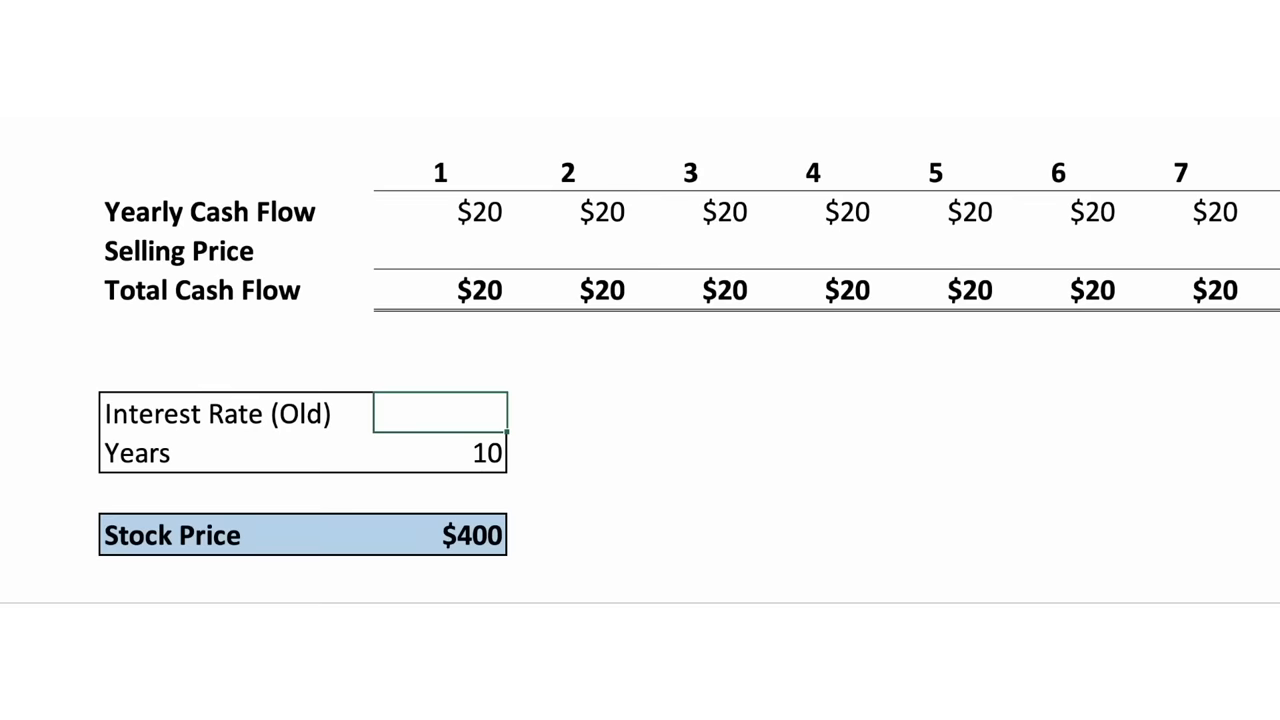
# Enter 15% as the old rate, try 12% and 9% as new rates, and highlight the $259 new stock price.
pyautogui.write('15%')
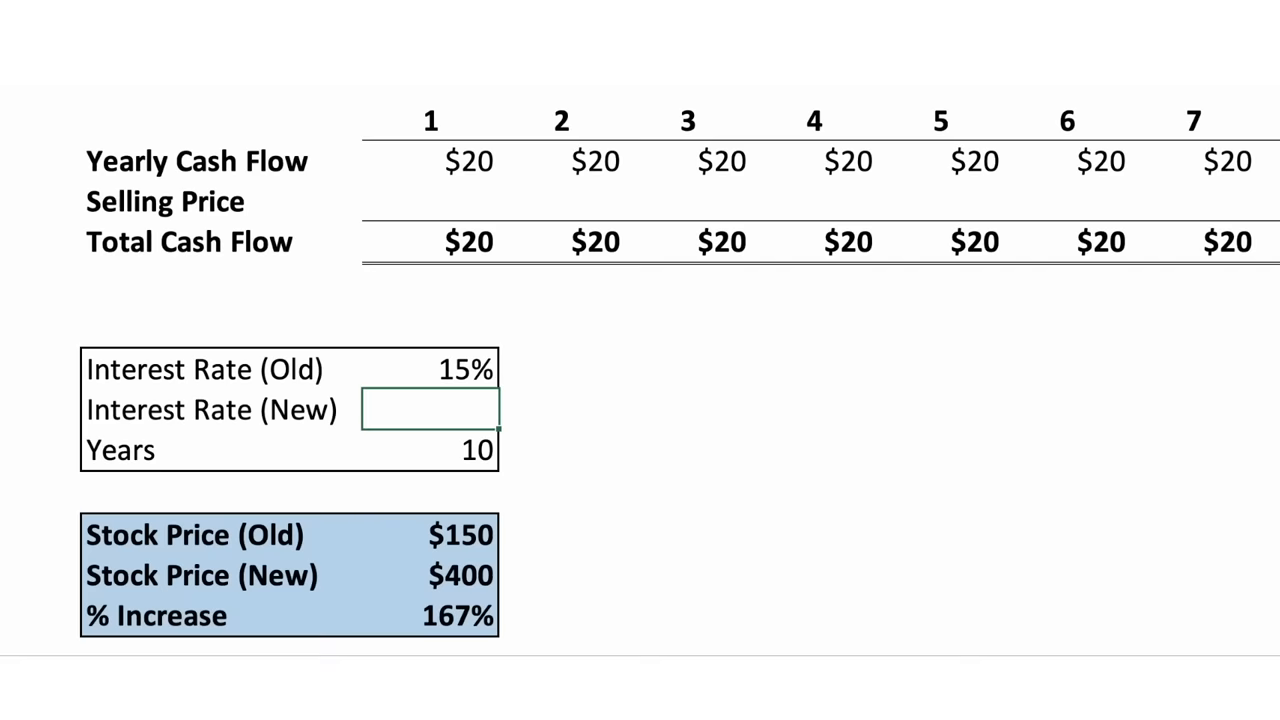
pyautogui.write('12%')
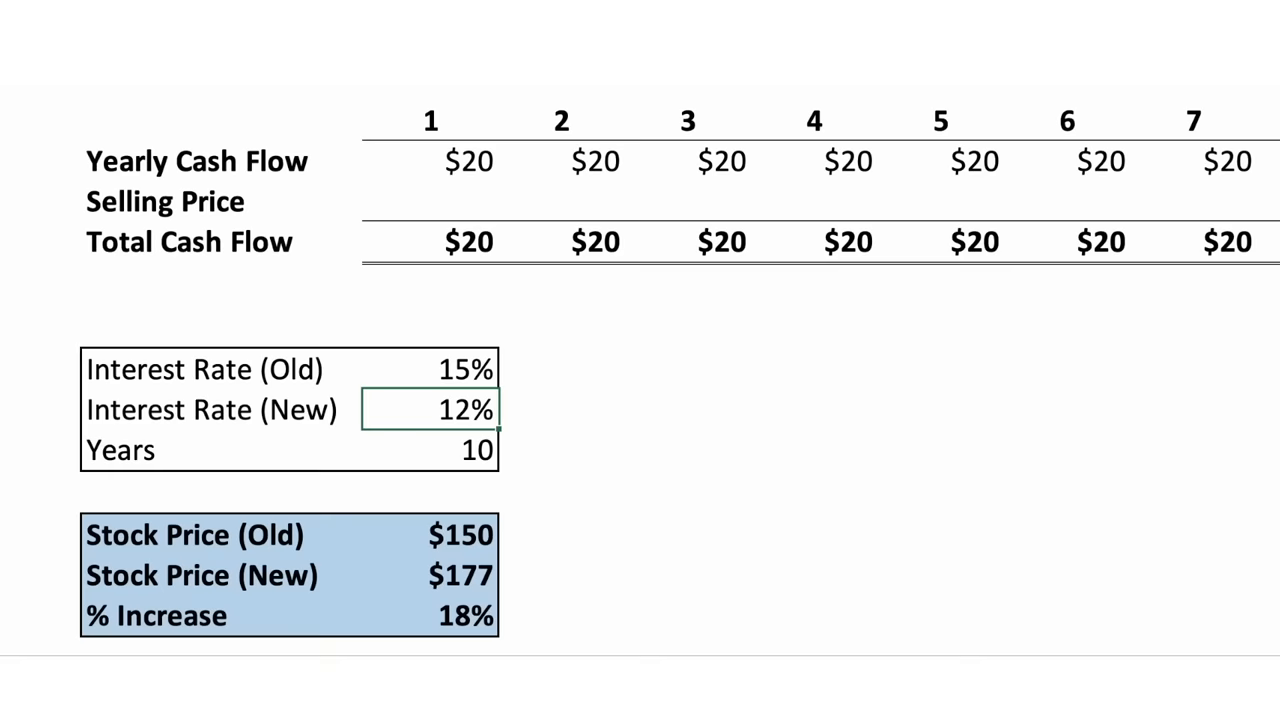
pyautogui.write('9%')
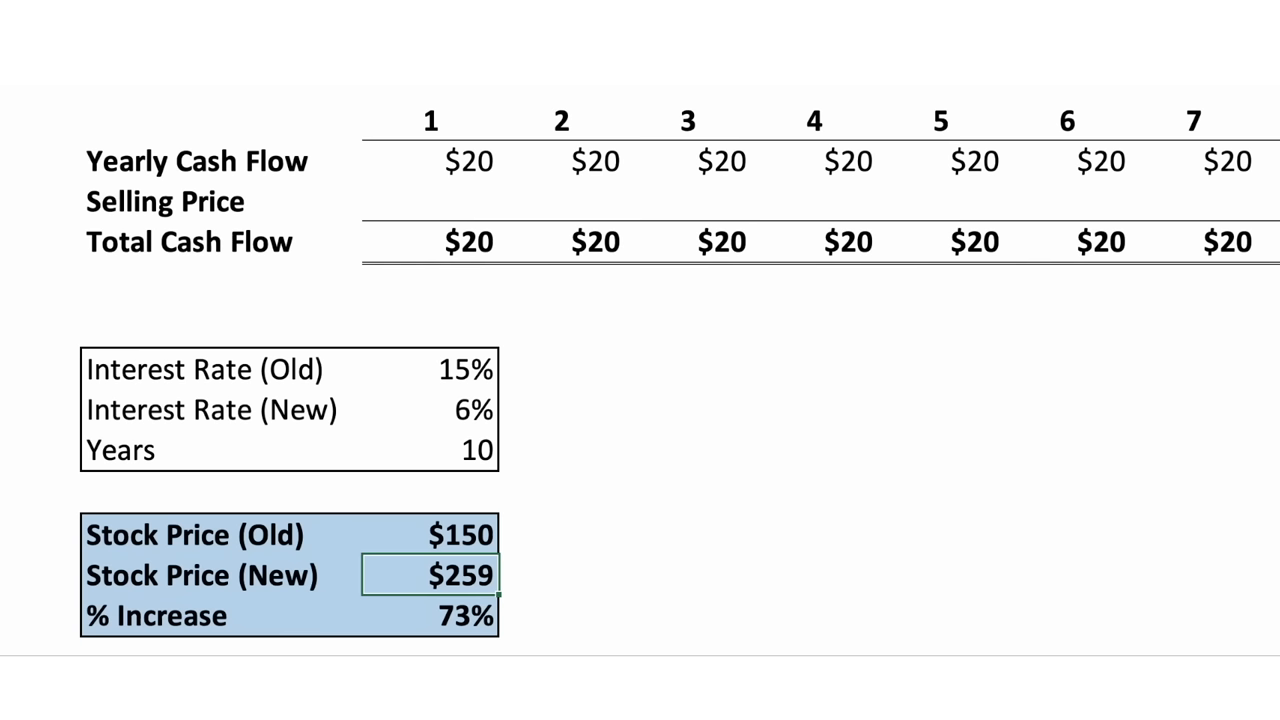
pyautogui.click(430, 616)
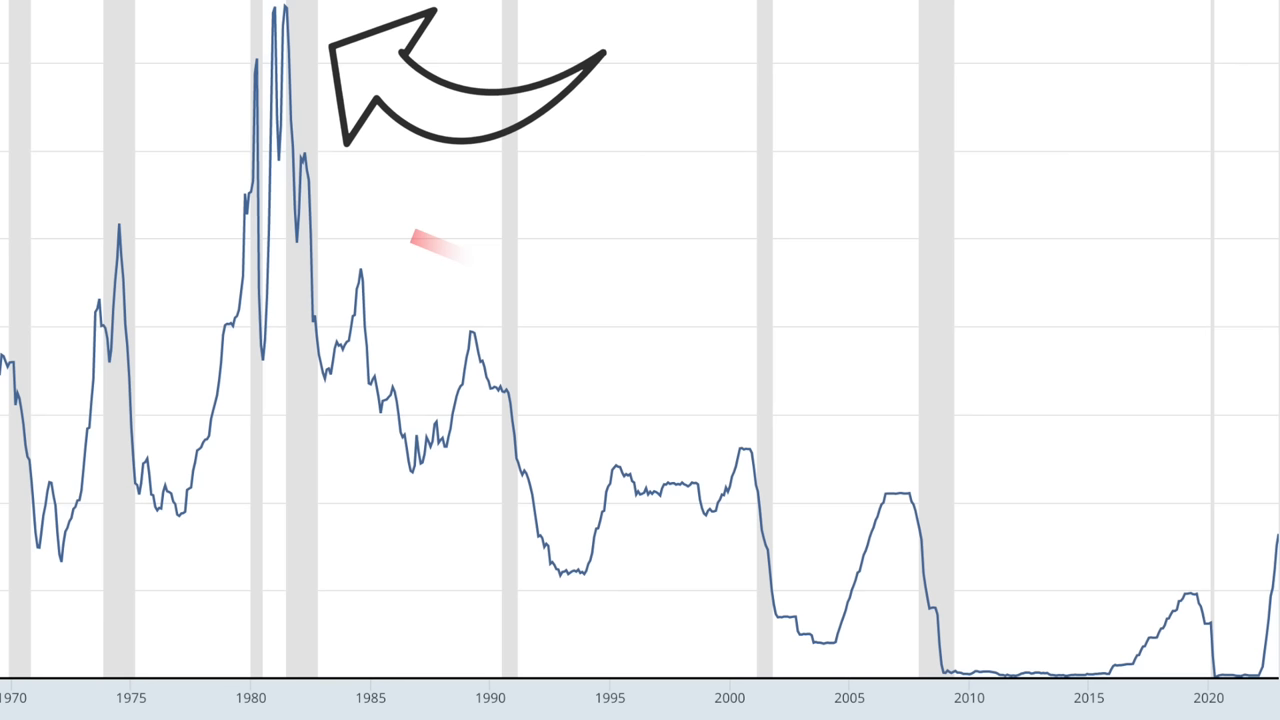
# Select the early-1980s peak region of the FRED interest rate chart.
pyautogui.moveTo(410, 236); pyautogui.dragTo(1190, 548)
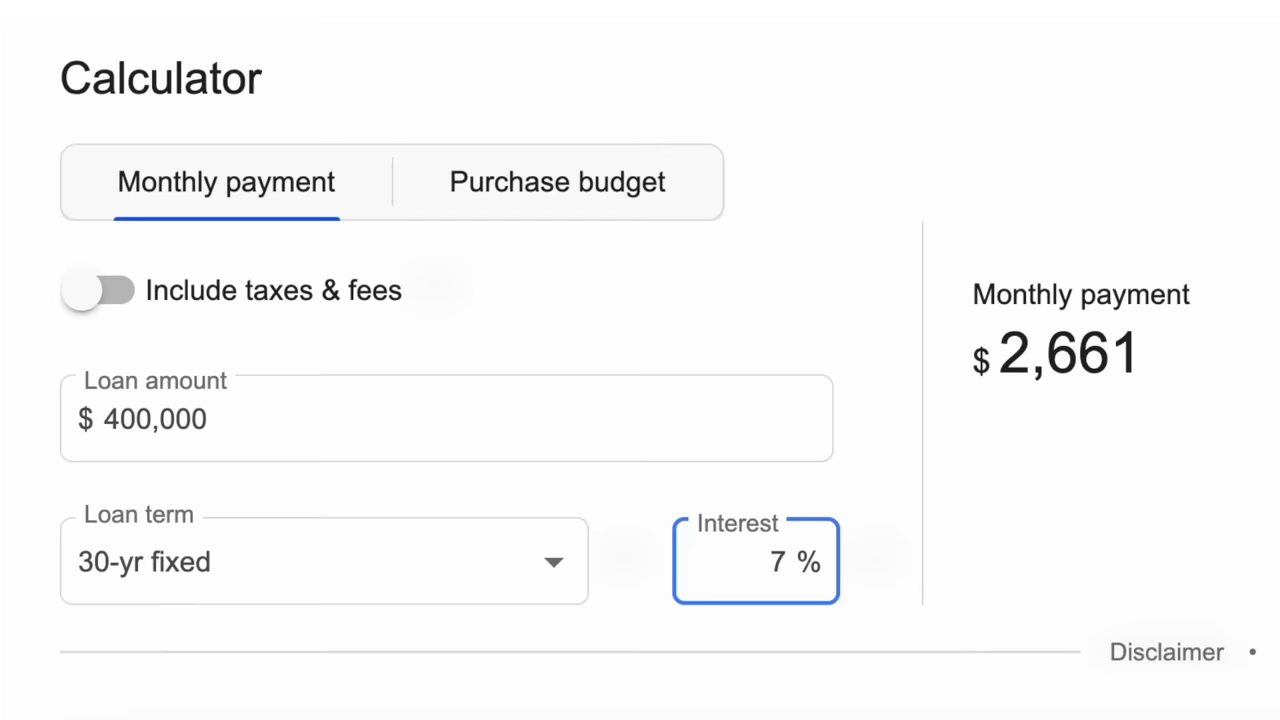
# Enter 3 in the mortgage calculator before moving to the inflation quote.
pyautogui.write('3')
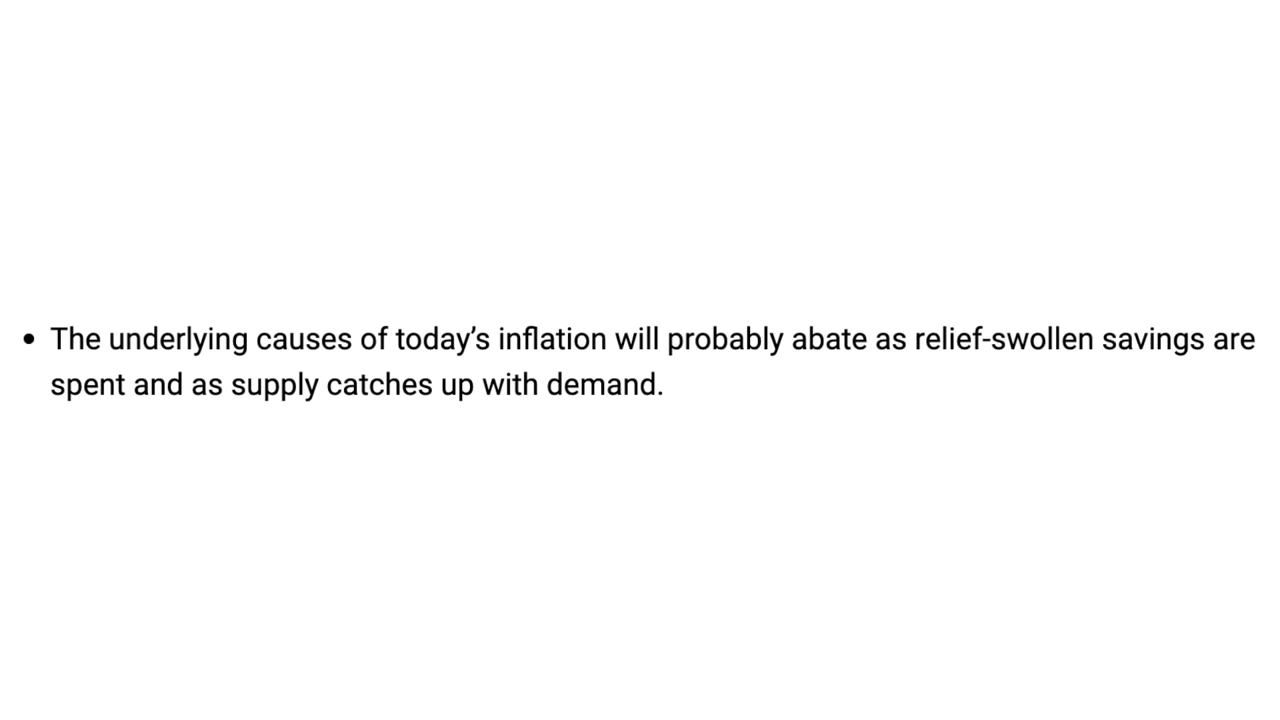
pyautogui.moveTo(54, 338); pyautogui.dragTo(392, 338)
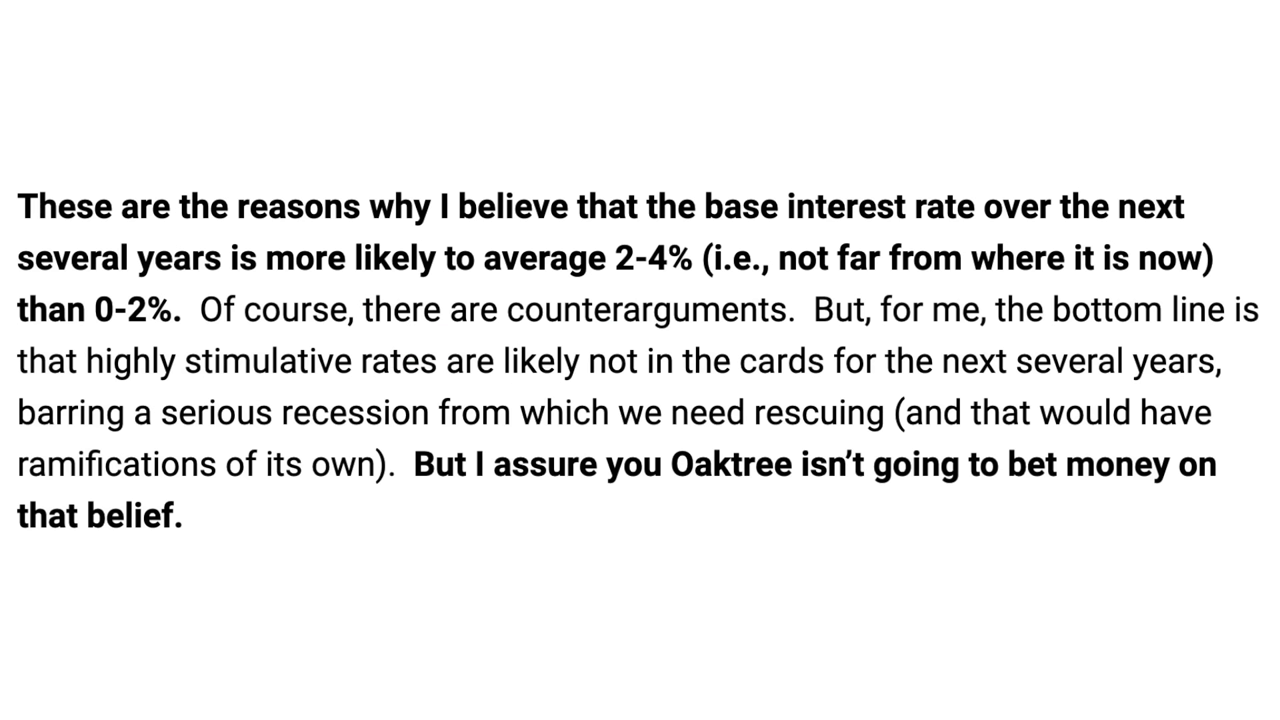
pyautogui.moveTo(436, 206); pyautogui.dragTo(36, 258)
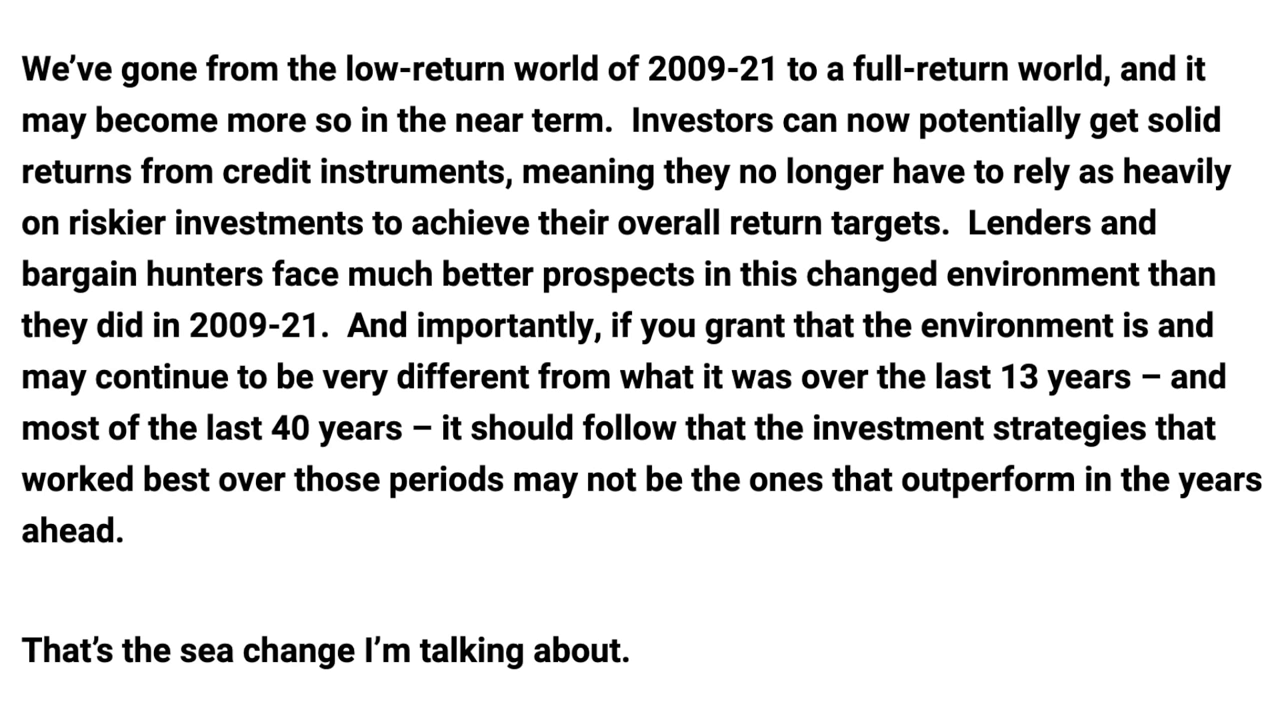
pyautogui.moveTo(20, 68); pyautogui.dragTo(504, 120)
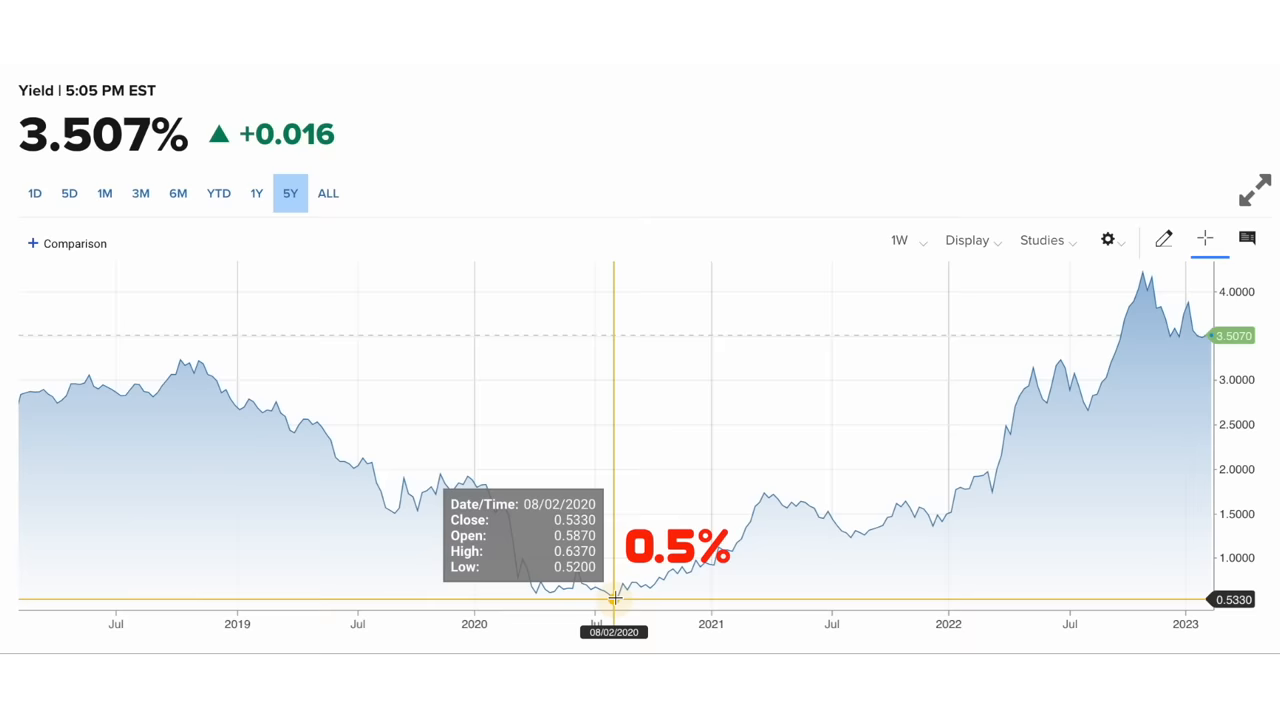
pyautogui.moveTo(918, 504)
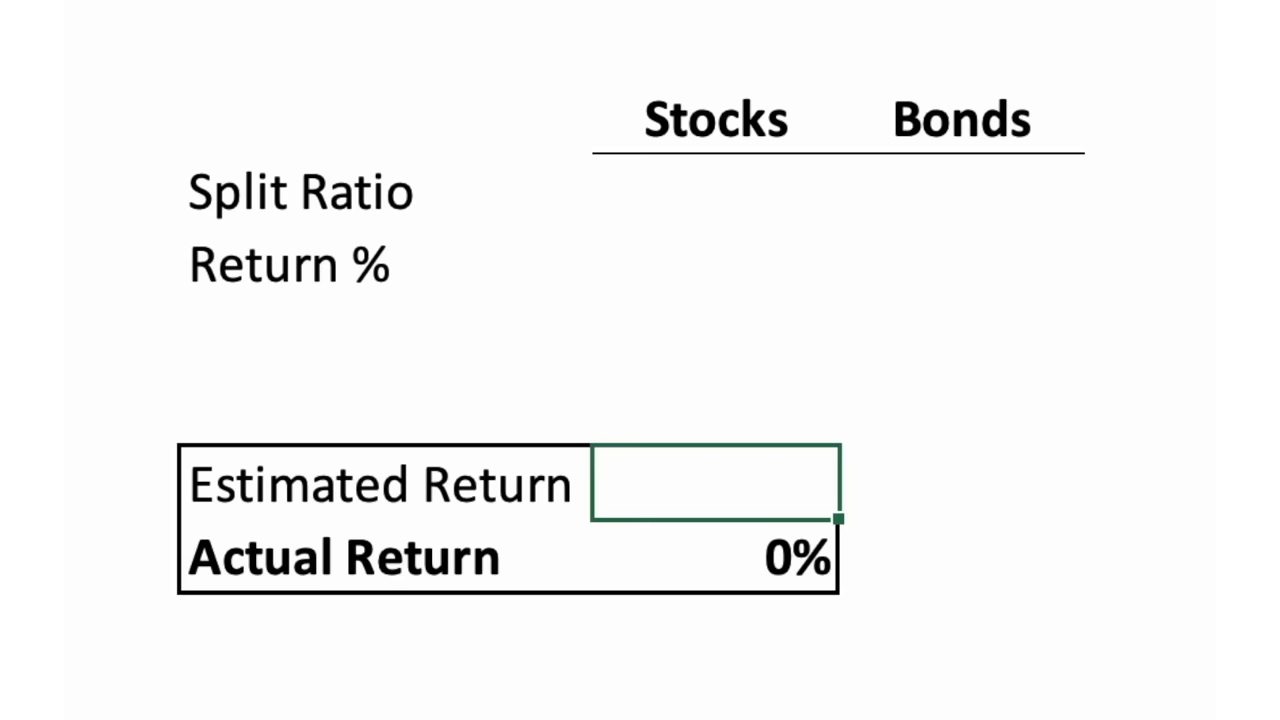
# Enter 7% as the portfolio's estimated return and move to the Actual Return cell.
pyautogui.write('7%')
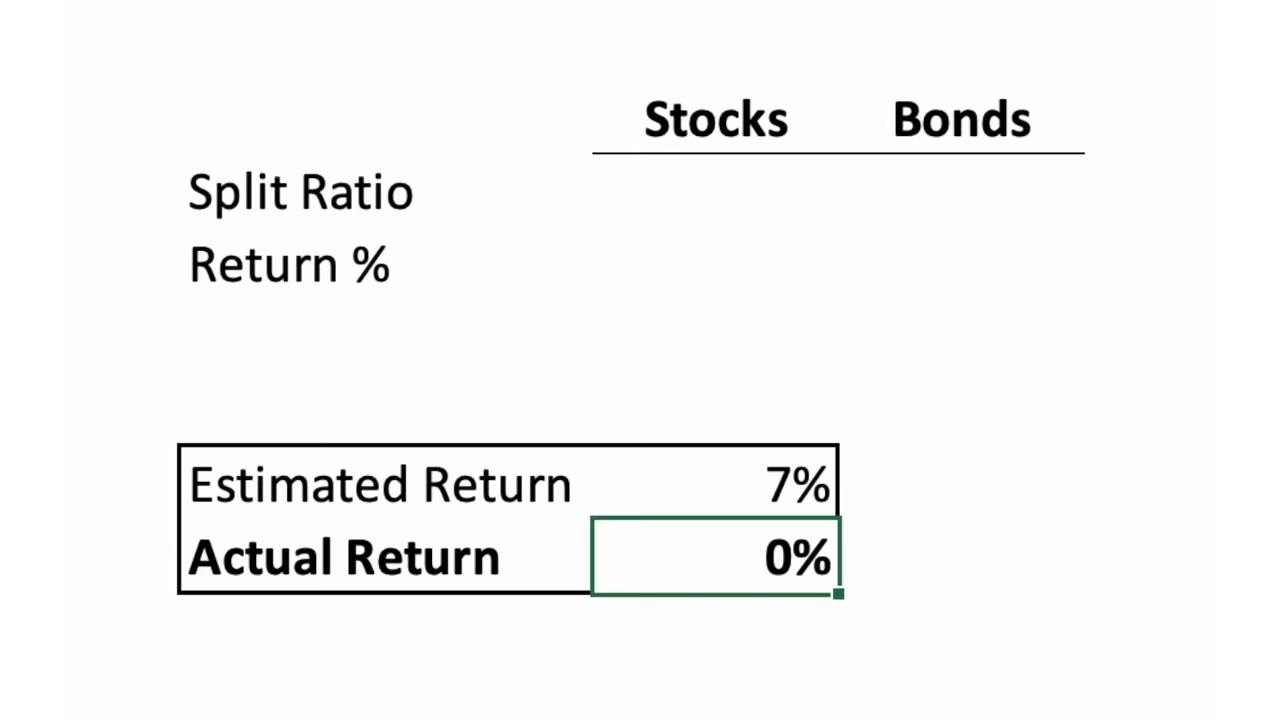
pyautogui.click(716, 190)
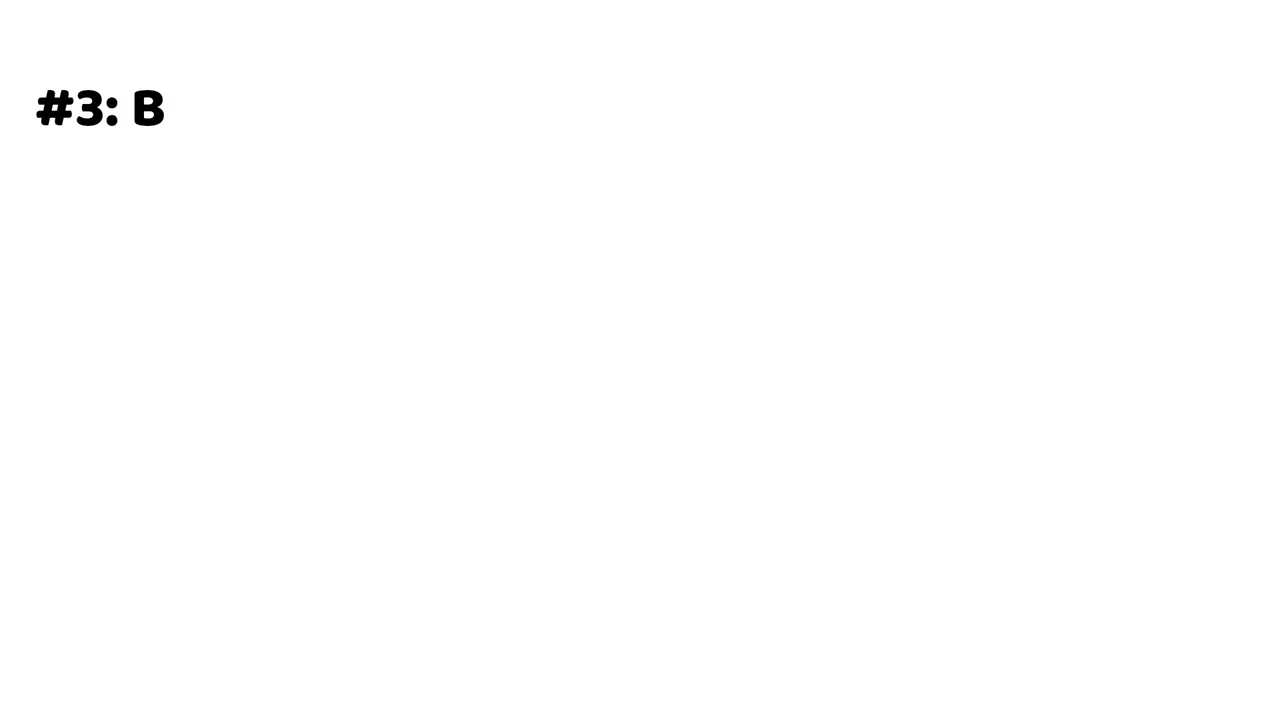
# Complete the heading '#3: Build a cash position'.
pyautogui.write('uild a cash position')
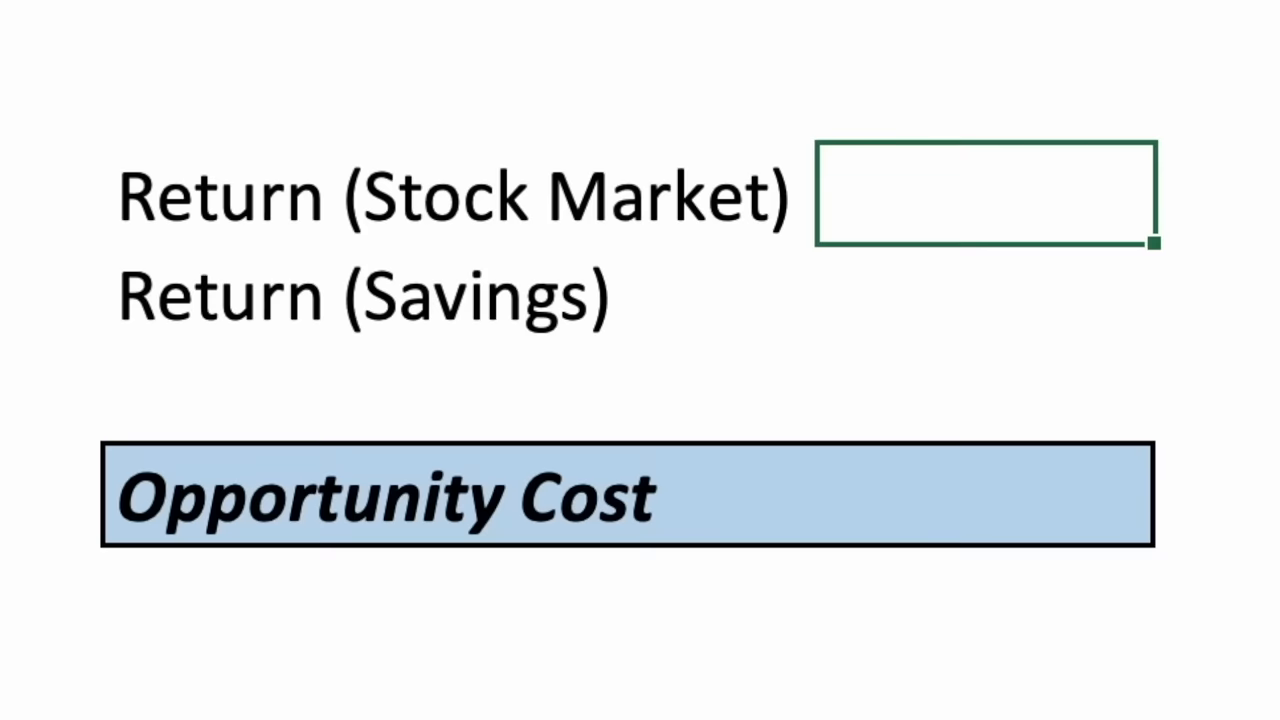
# Enter 7% stock market and 3% savings returns, giving a 4% opportunity cost.
pyautogui.write('7%')
pyautogui.click(986, 292)
pyautogui.write('0')
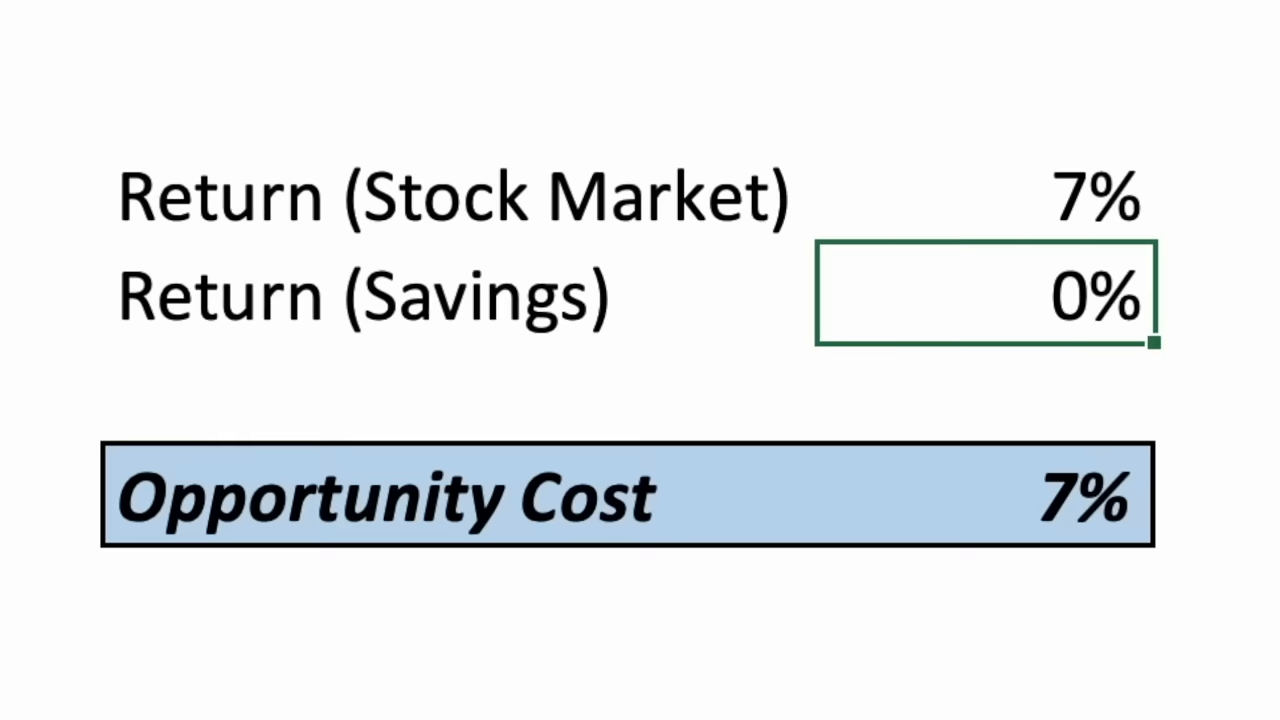
pyautogui.write('3')
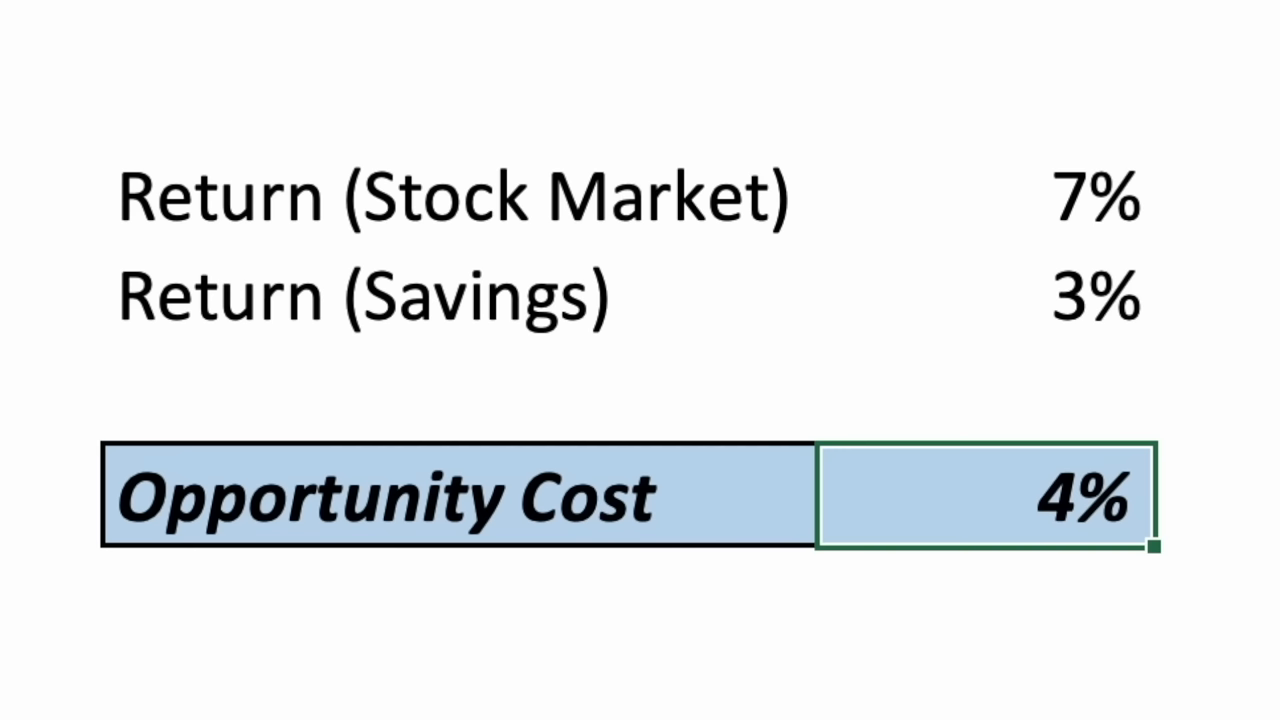